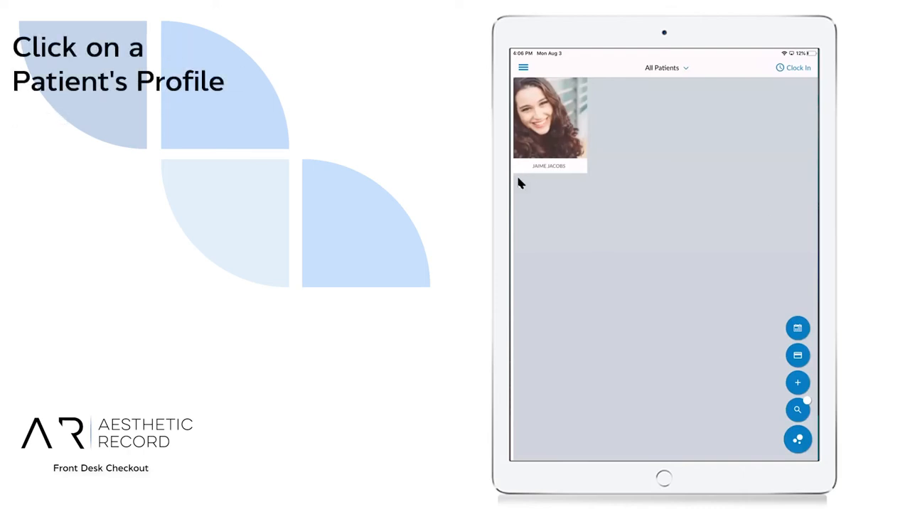
pyautogui.moveTo(566, 108)
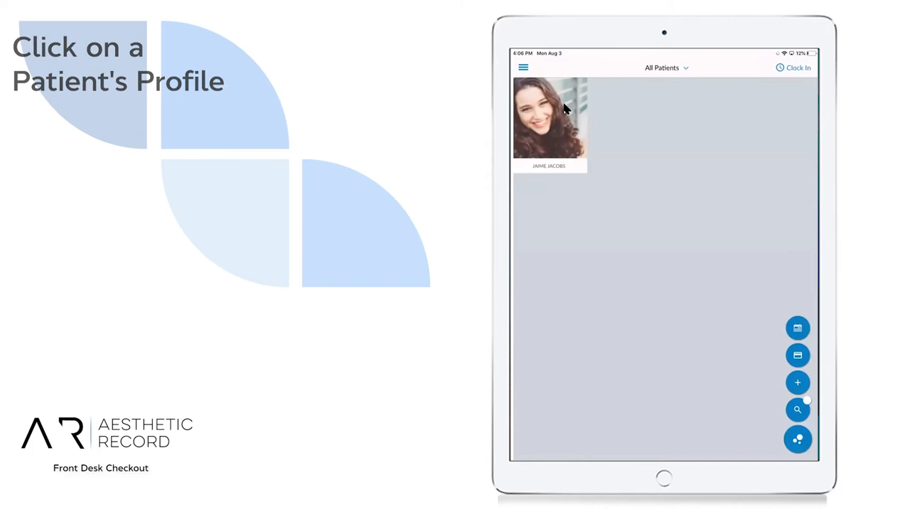
# - Bring up the patient's profile with her details and Botox And Filler procedure
pyautogui.click(549, 122)
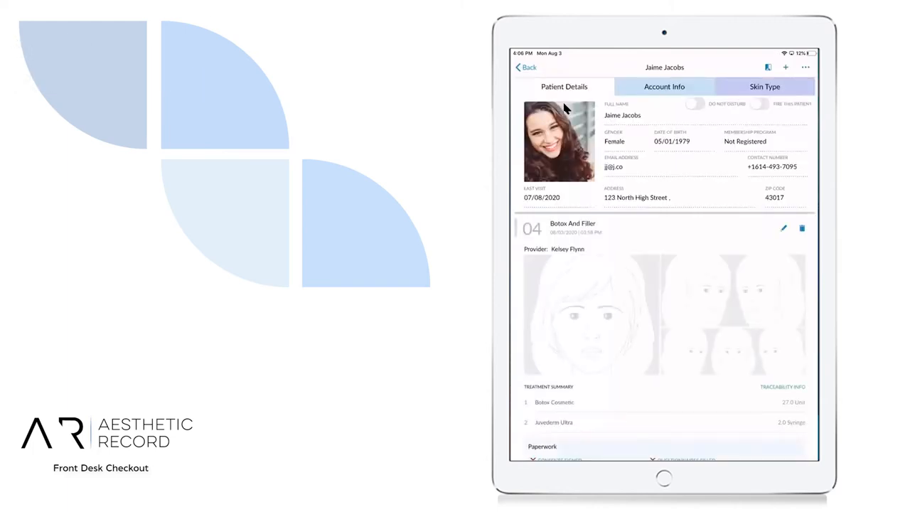
# - Bring up the $1,524.00 Botox Cosmetic and Juvederm Ultra sale for checkout via Take Payment
pyautogui.scroll(-3)
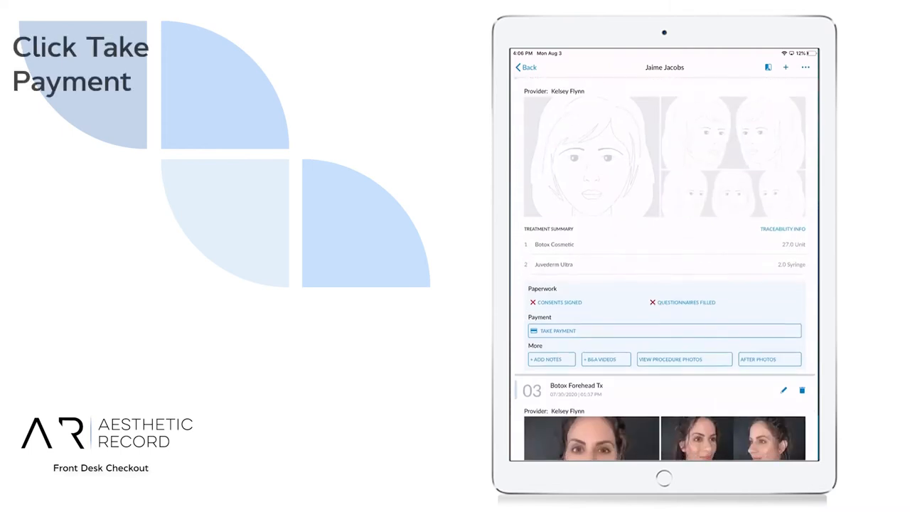
pyautogui.moveTo(589, 336)
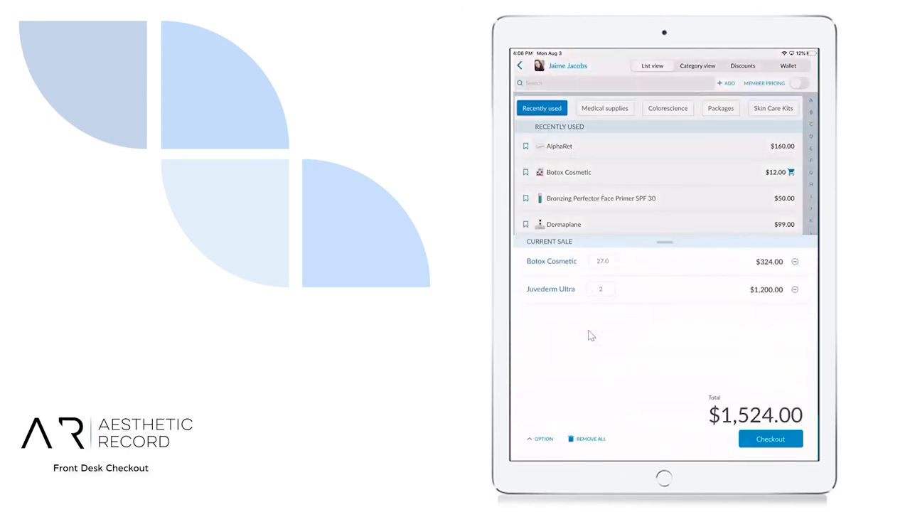
pyautogui.scroll(-3)
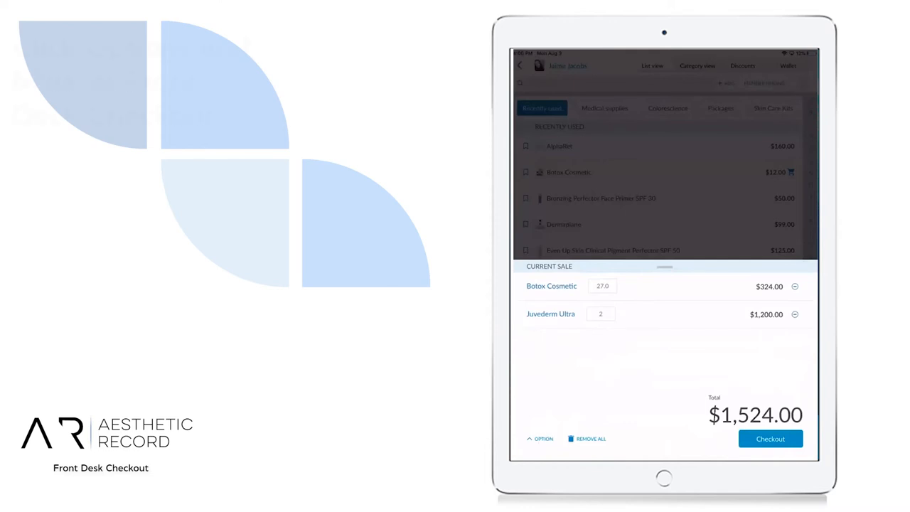
# - Mark the $1,524.00 invoice for front desk checkout, acknowledge the notice, and return to the profile
pyautogui.click(544, 438)
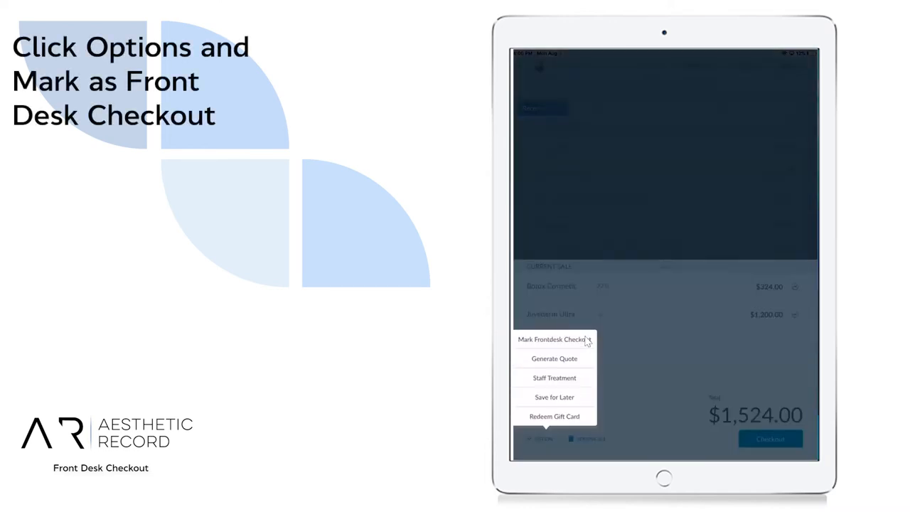
pyautogui.click(555, 339)
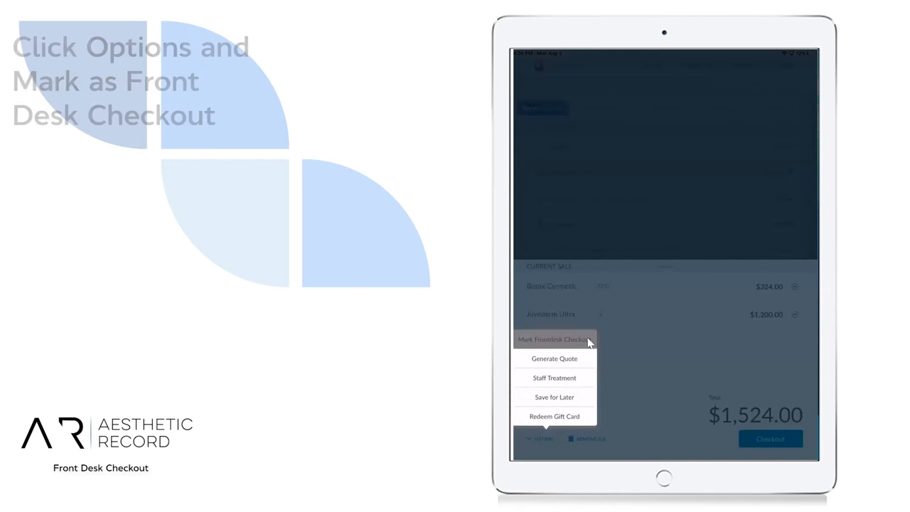
pyautogui.click(553, 339)
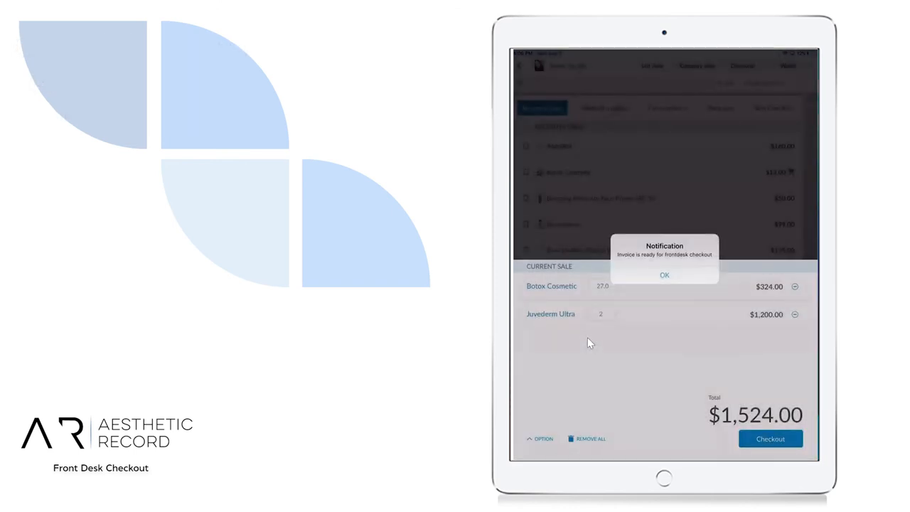
pyautogui.click(665, 276)
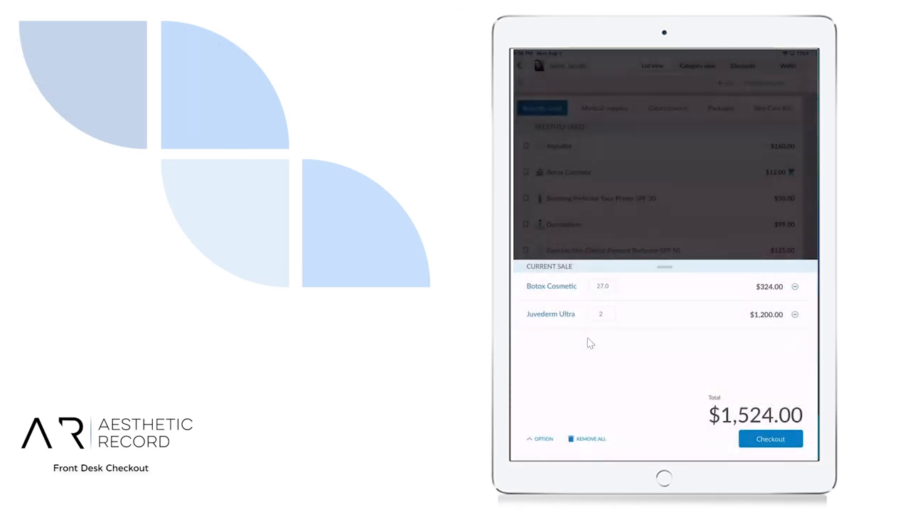
pyautogui.click(771, 438)
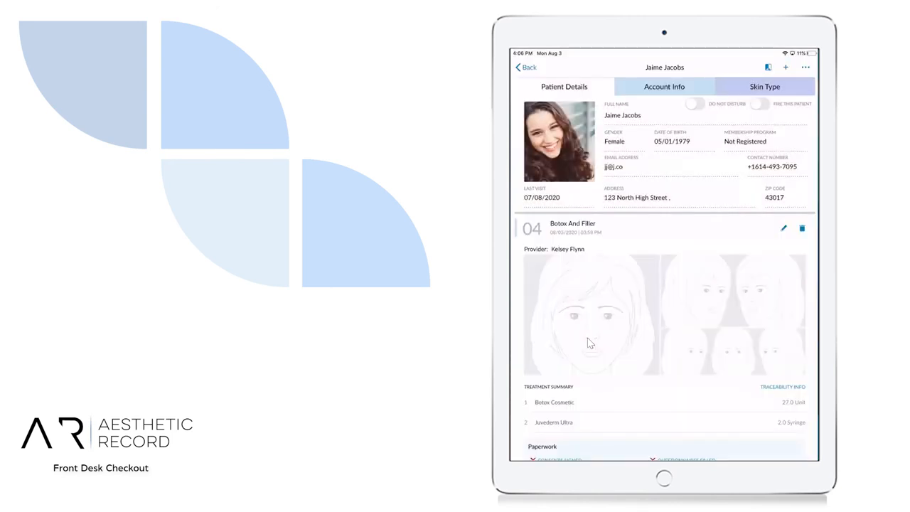
# - Go back to the patient list and reach the Front Desk Checkout invoice list from the menu
pyautogui.click(527, 67)
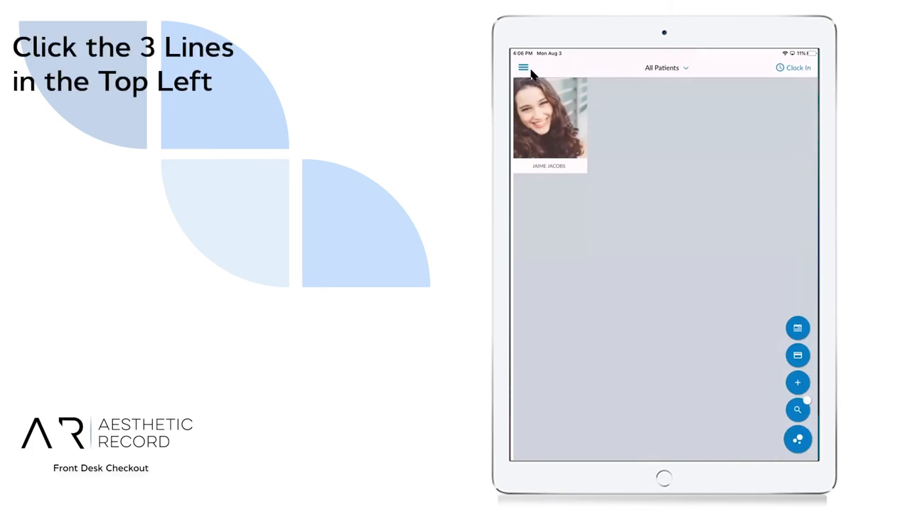
pyautogui.click(524, 68)
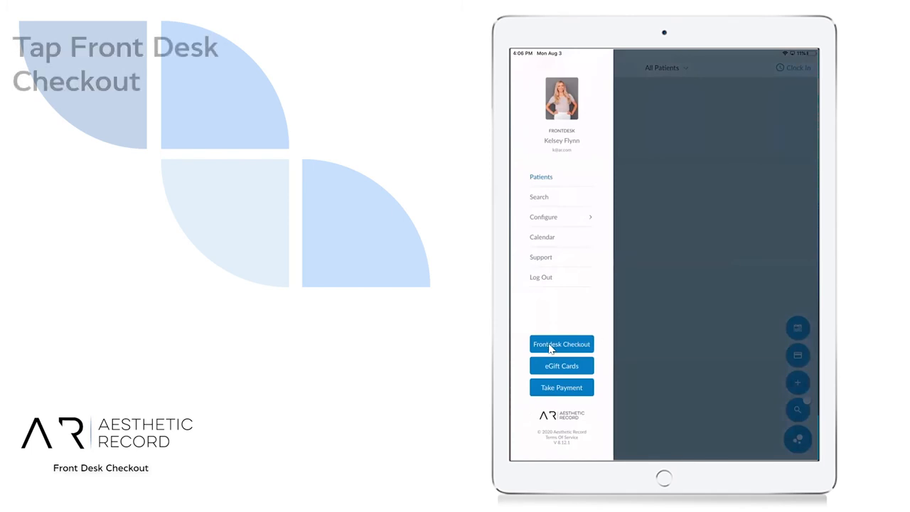
pyautogui.click(560, 344)
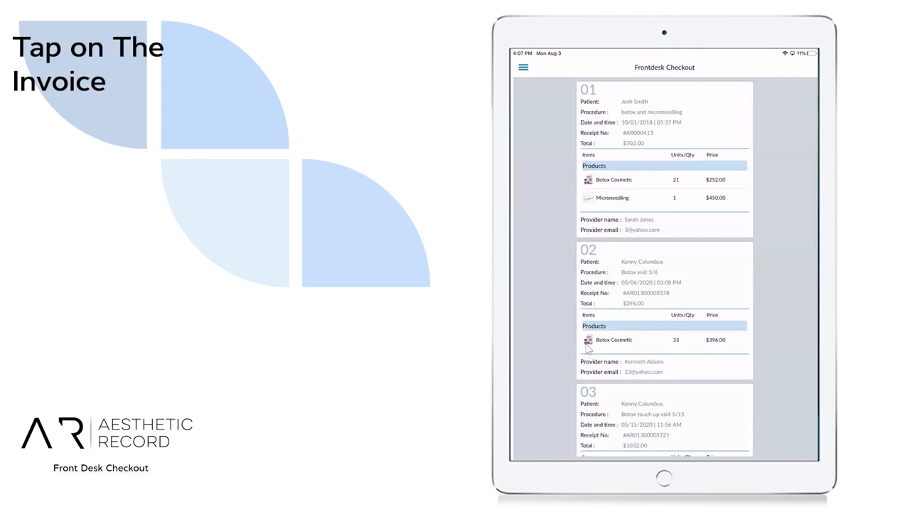
# - Select invoice 04 from the list to load its $20.00 sale for payment
pyautogui.scroll(-3)
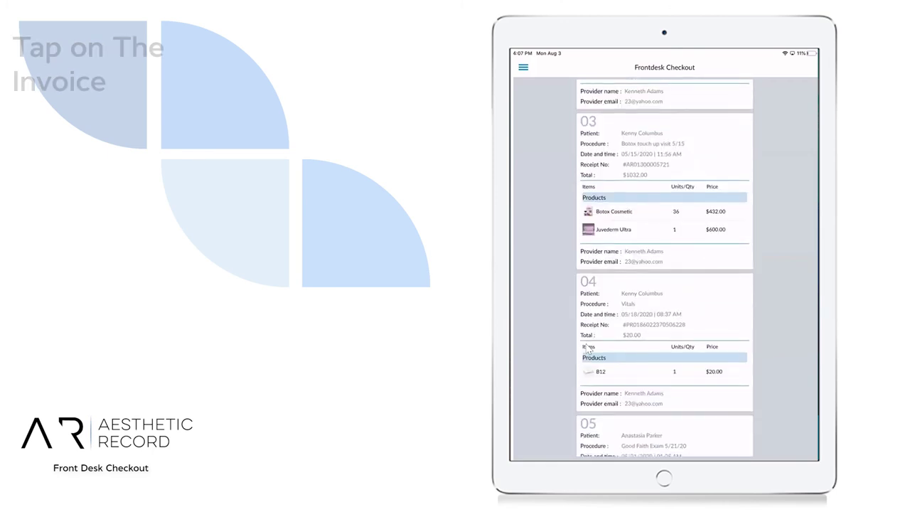
pyautogui.click(664, 313)
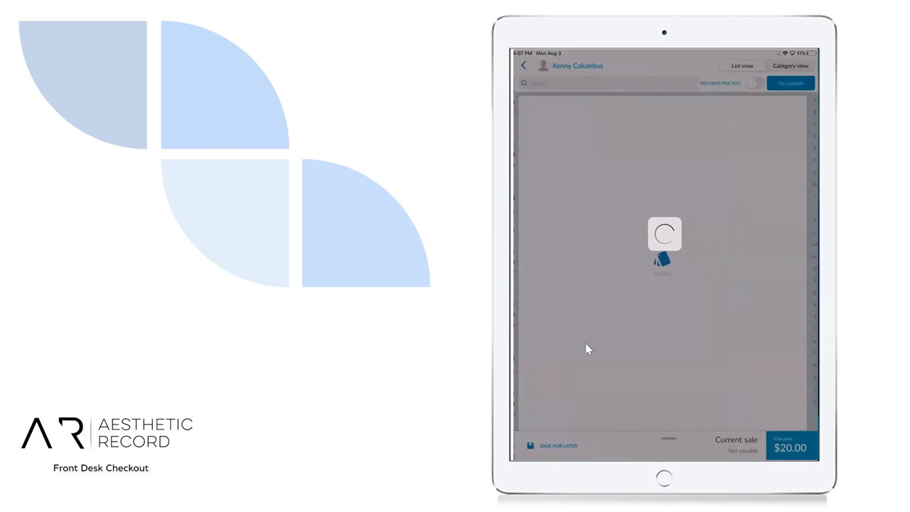